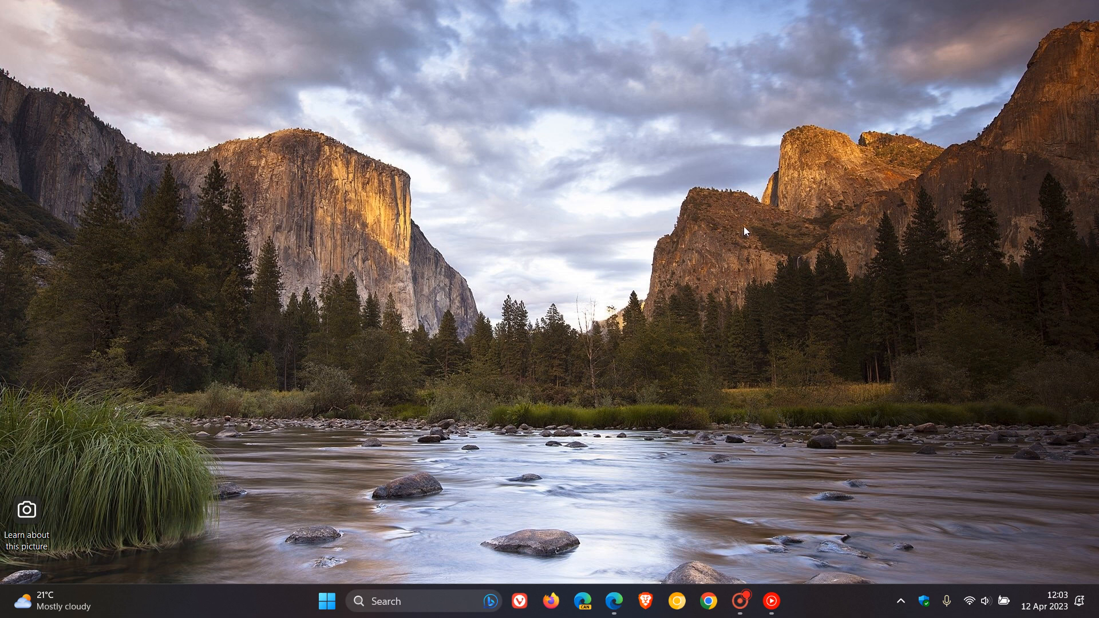
{"action": "mouse_move", "coordinate": [704, 283]}
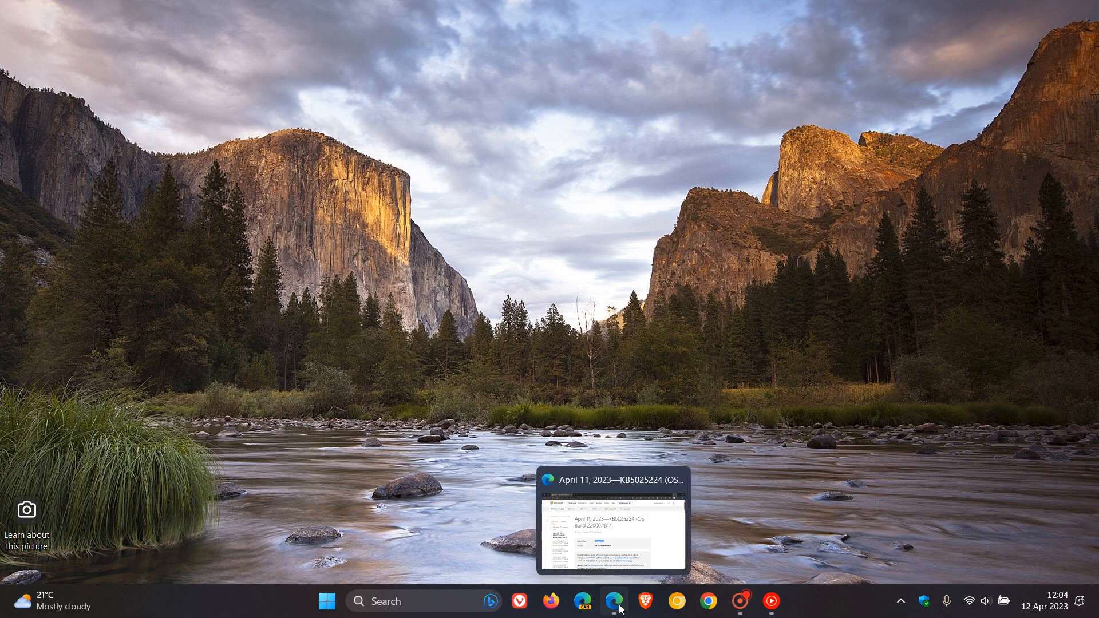
Step: Restore the Edge window showing the KB5025224 (OS Build 22000.1817) support page
{"action": "left_click", "coordinate": [615, 602]}
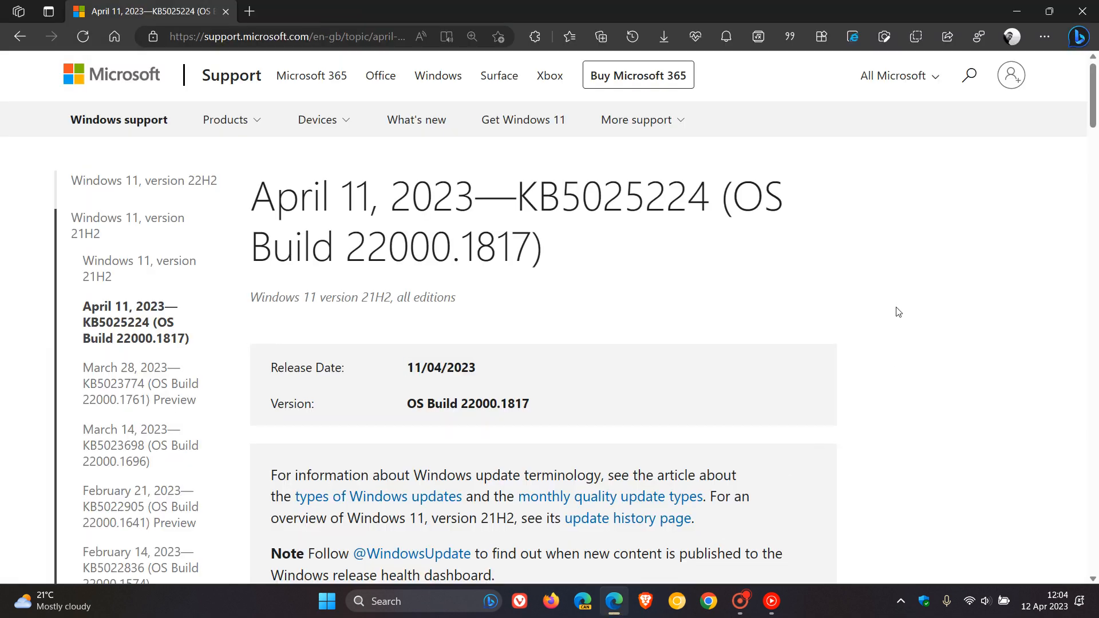
{"action": "mouse_move", "coordinate": [692, 286]}
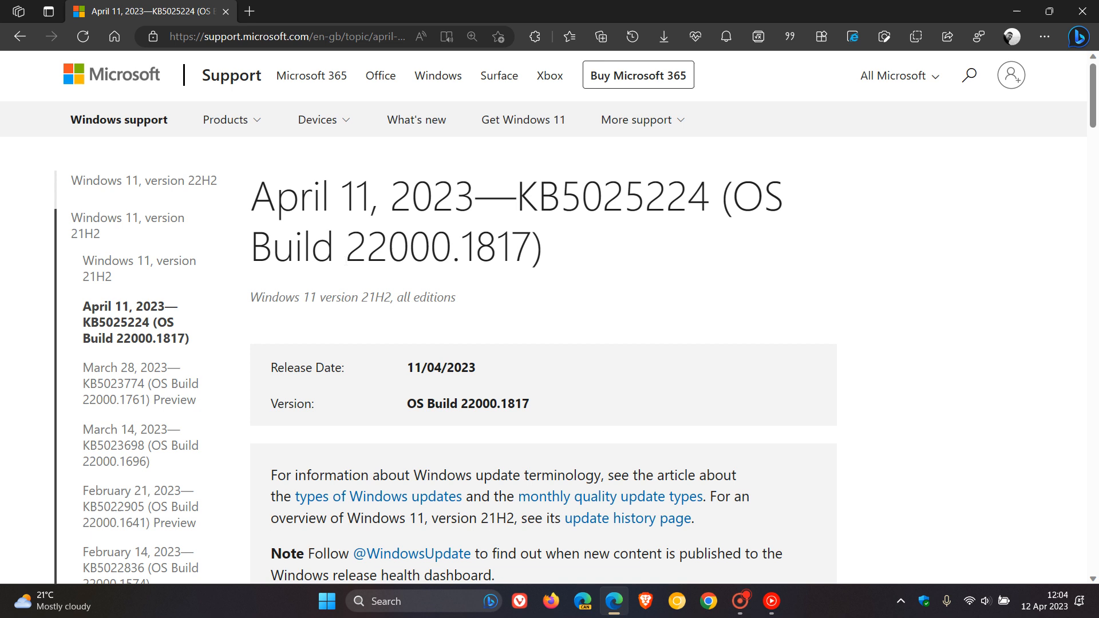
{"action": "left_click_drag", "start_coordinate": [346, 246], "coordinate": [512, 247]}
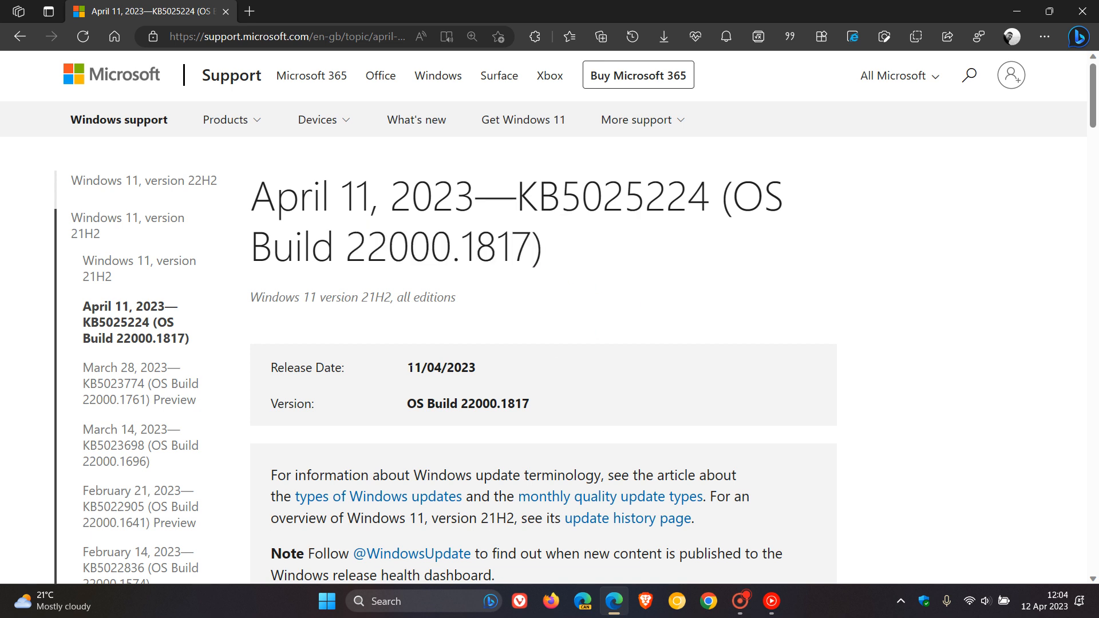
Step: Get the Edge support page window out of the way, revealing the desktop
{"action": "double_click", "coordinate": [441, 368]}
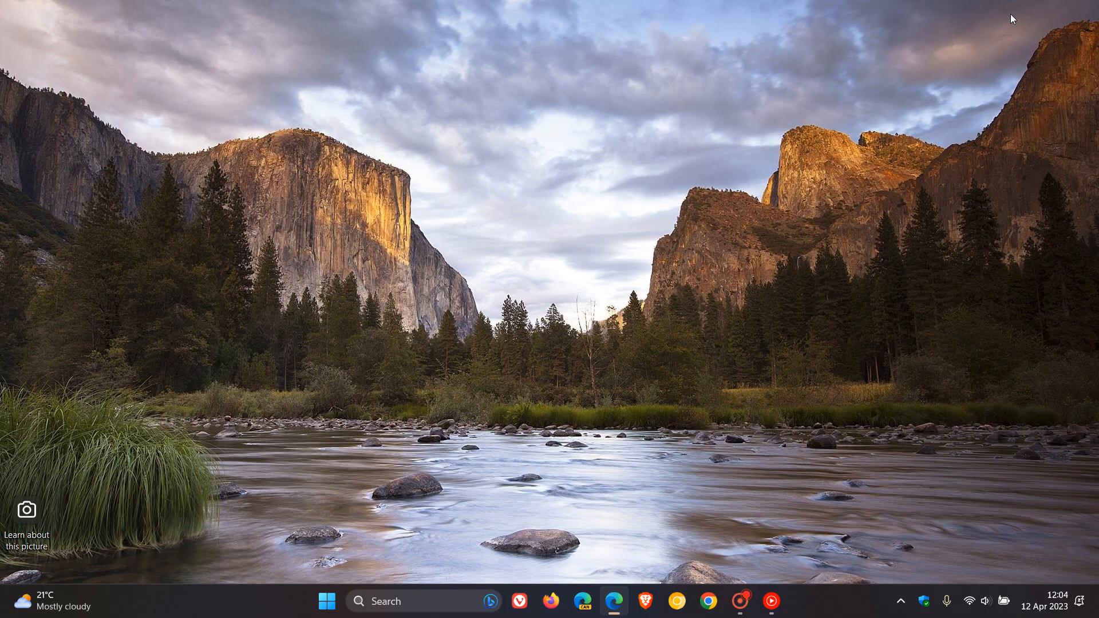
{"action": "mouse_move", "coordinate": [657, 283]}
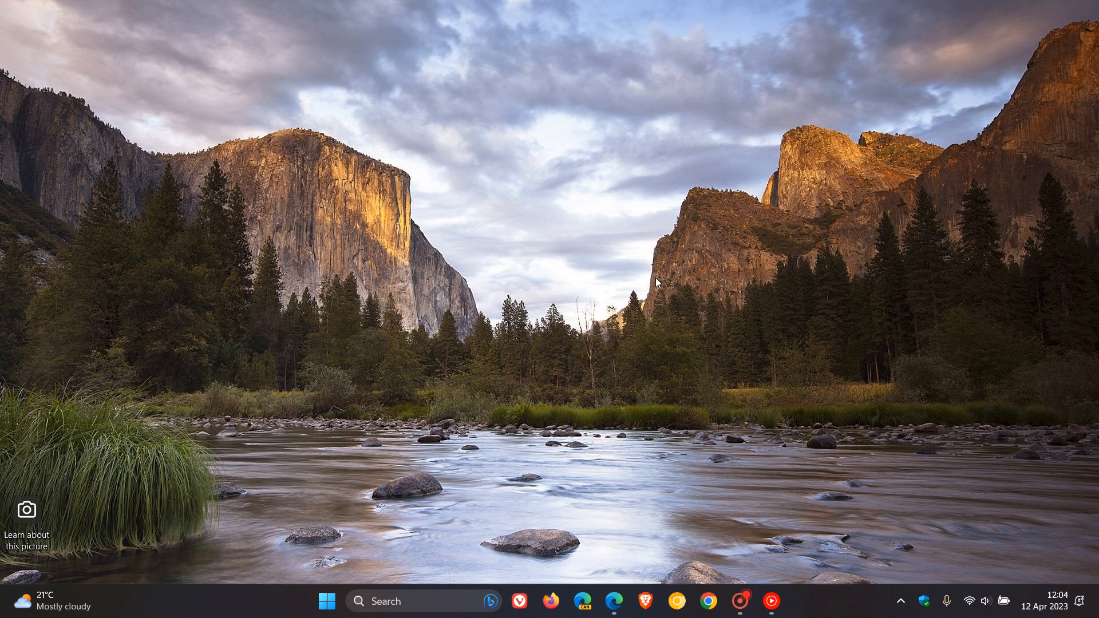
{"action": "mouse_move", "coordinate": [707, 279]}
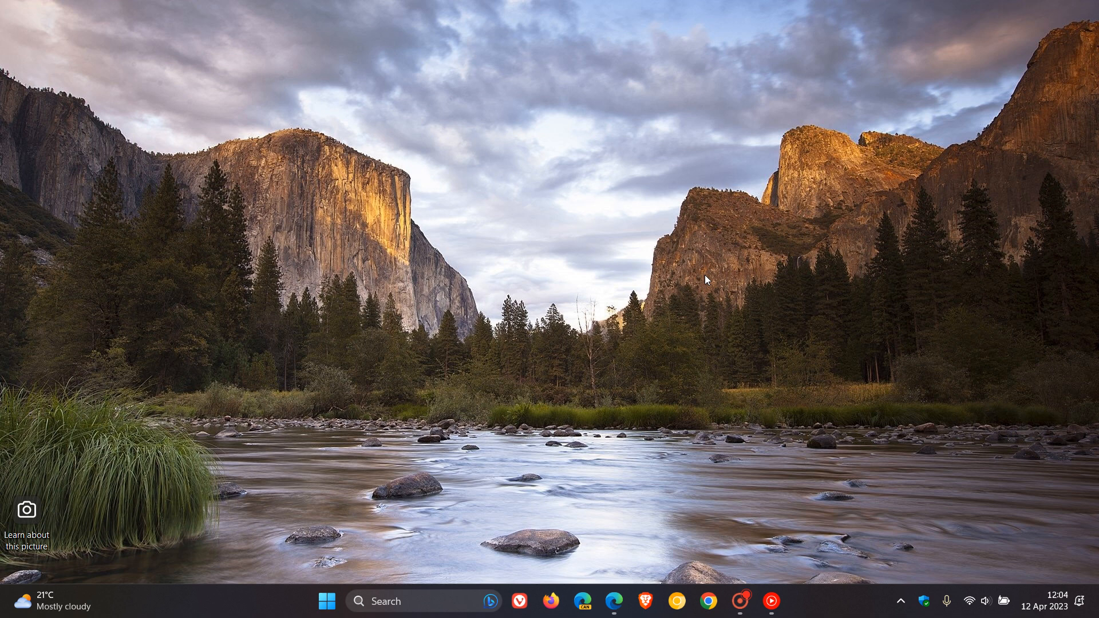
{"action": "mouse_move", "coordinate": [675, 300]}
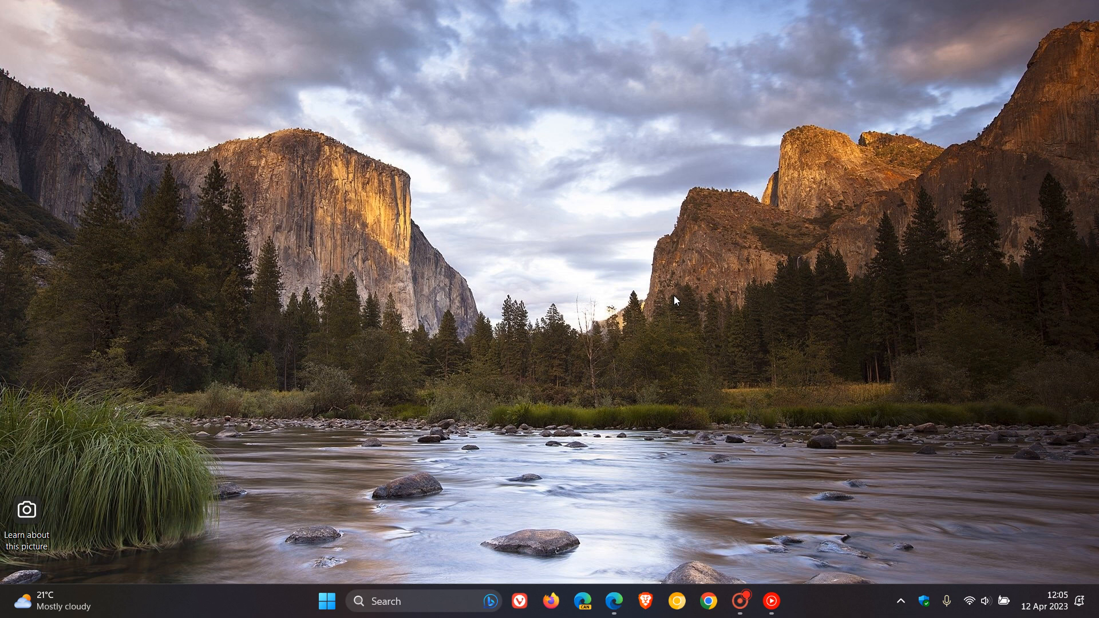
{"action": "mouse_move", "coordinate": [430, 427]}
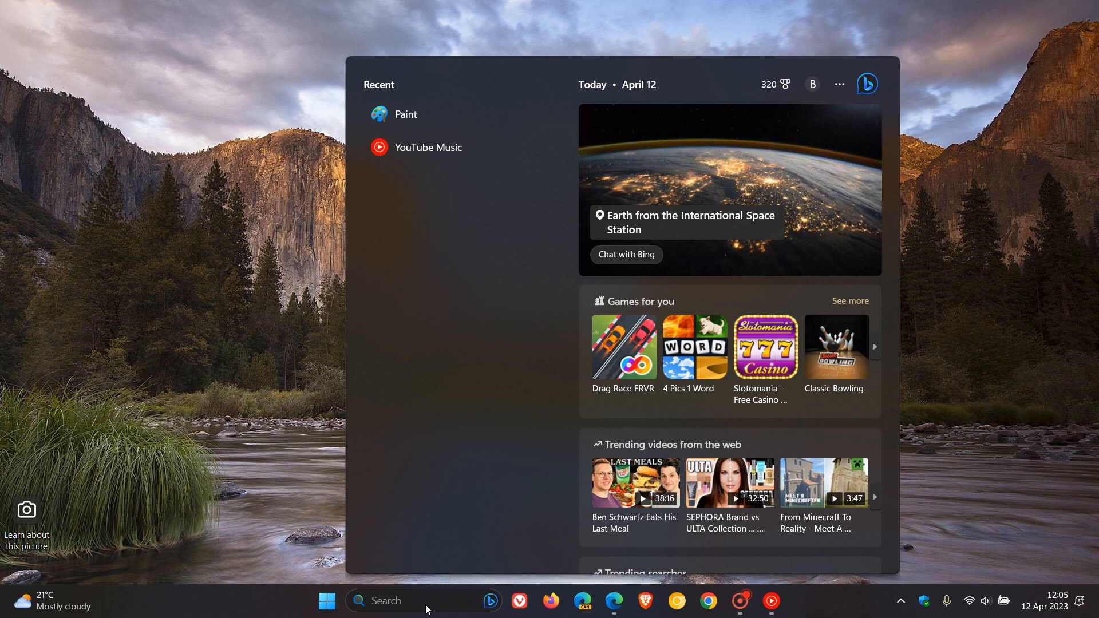
Step: Dismiss the search flyout and launch Notepad from the All apps list
{"action": "left_click", "coordinate": [428, 601]}
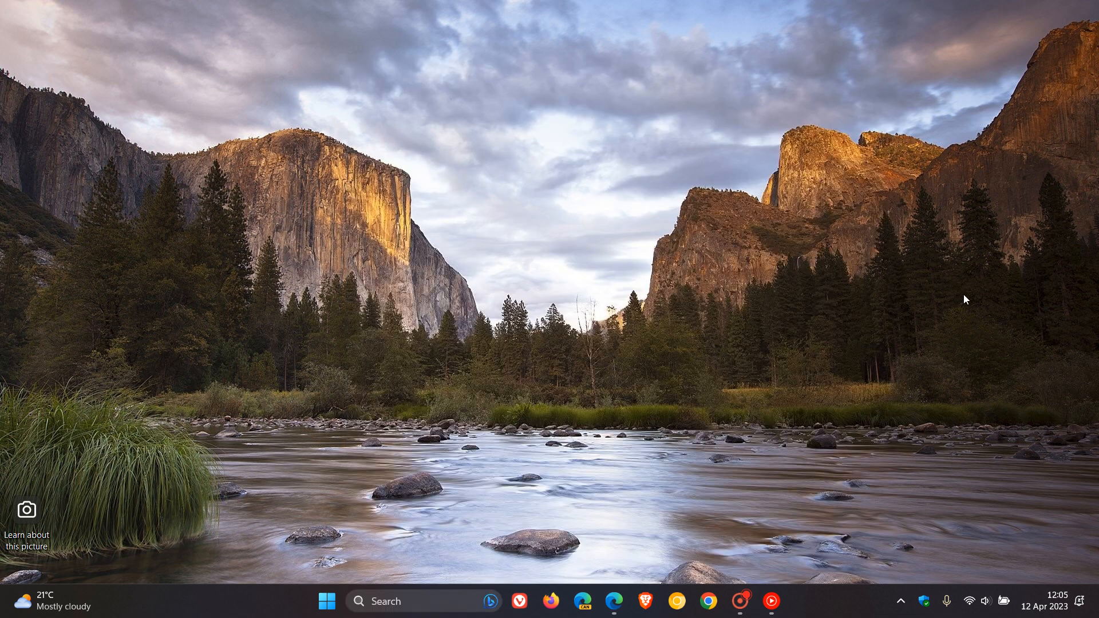
{"action": "mouse_move", "coordinate": [325, 601]}
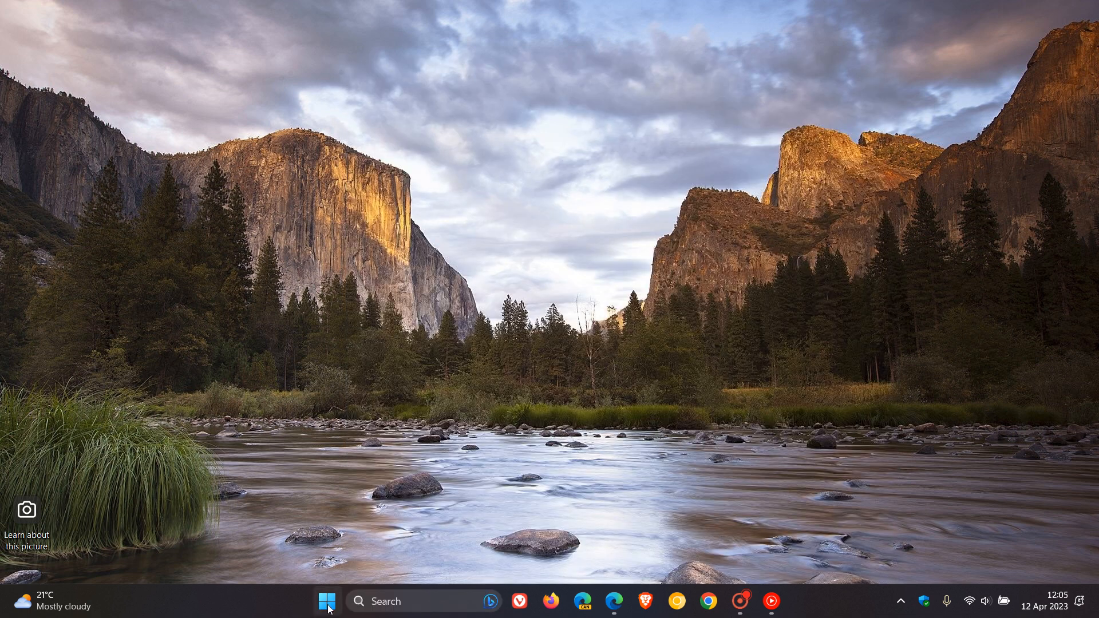
{"action": "left_click", "coordinate": [325, 602]}
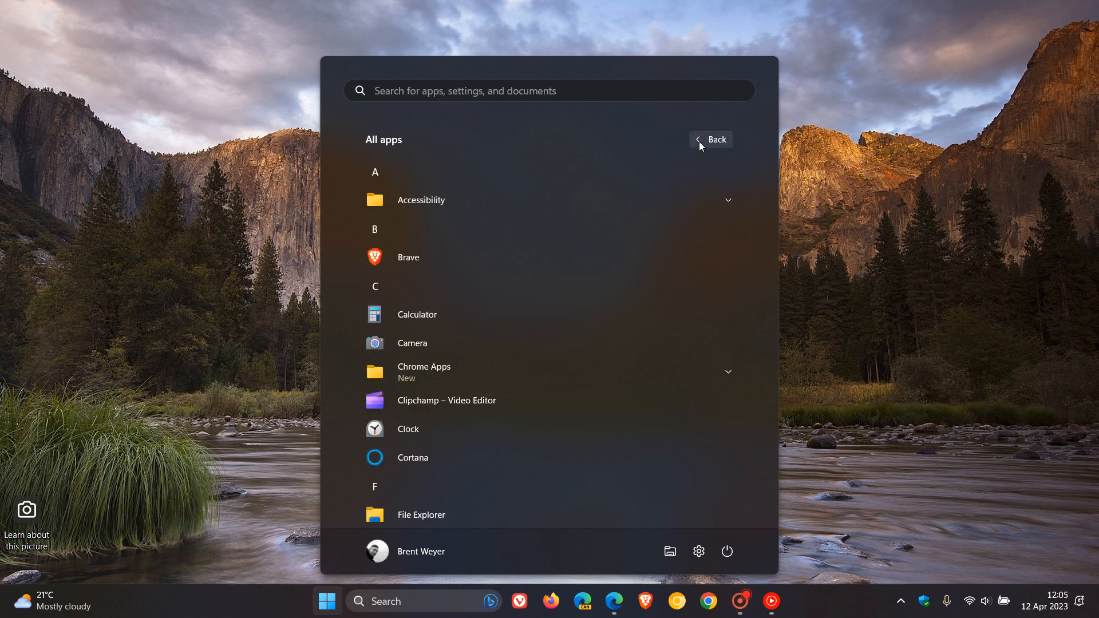
{"action": "scroll", "scroll_direction": "down", "scroll_amount": 3}
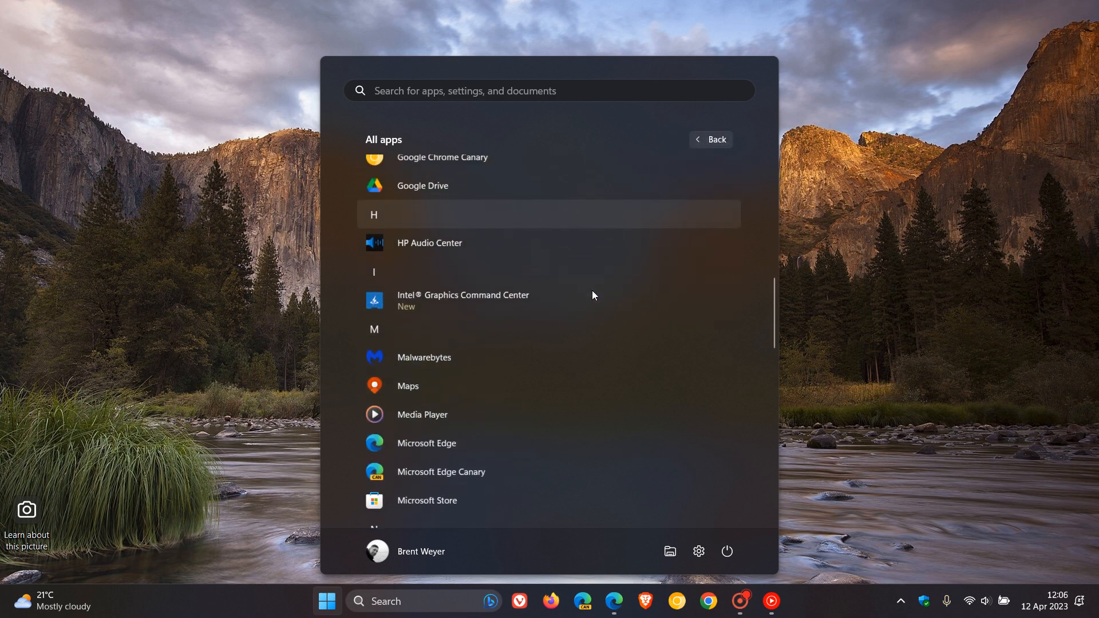
{"action": "left_click", "coordinate": [325, 600]}
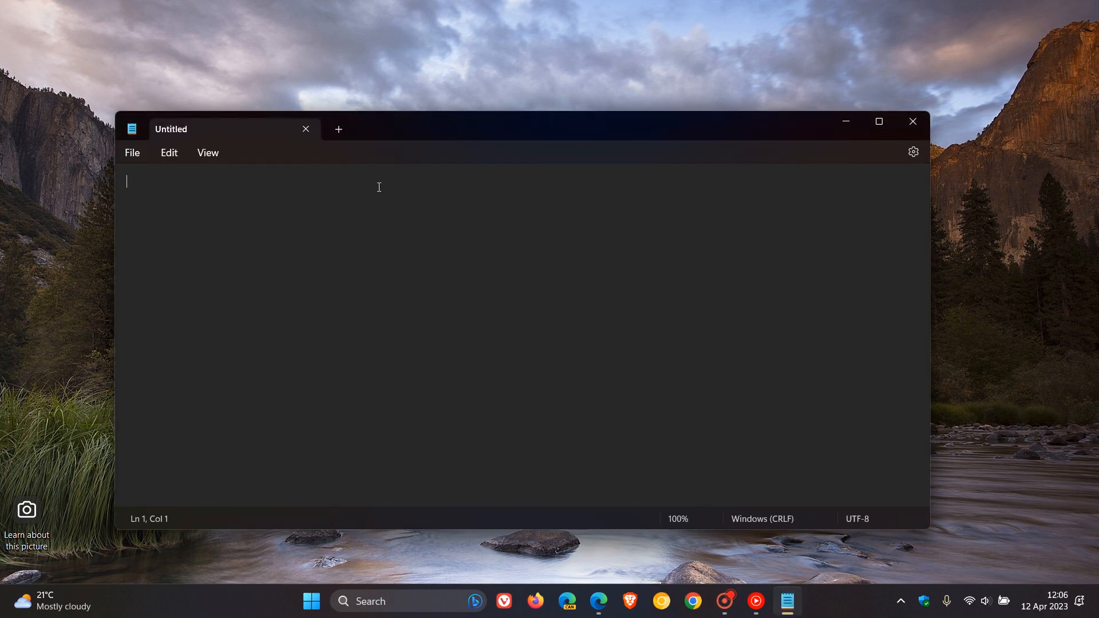
Step: Keep Notepad's Opening files setting on 'Open in a new tab', then close Notepad
{"action": "left_click", "coordinate": [914, 151]}
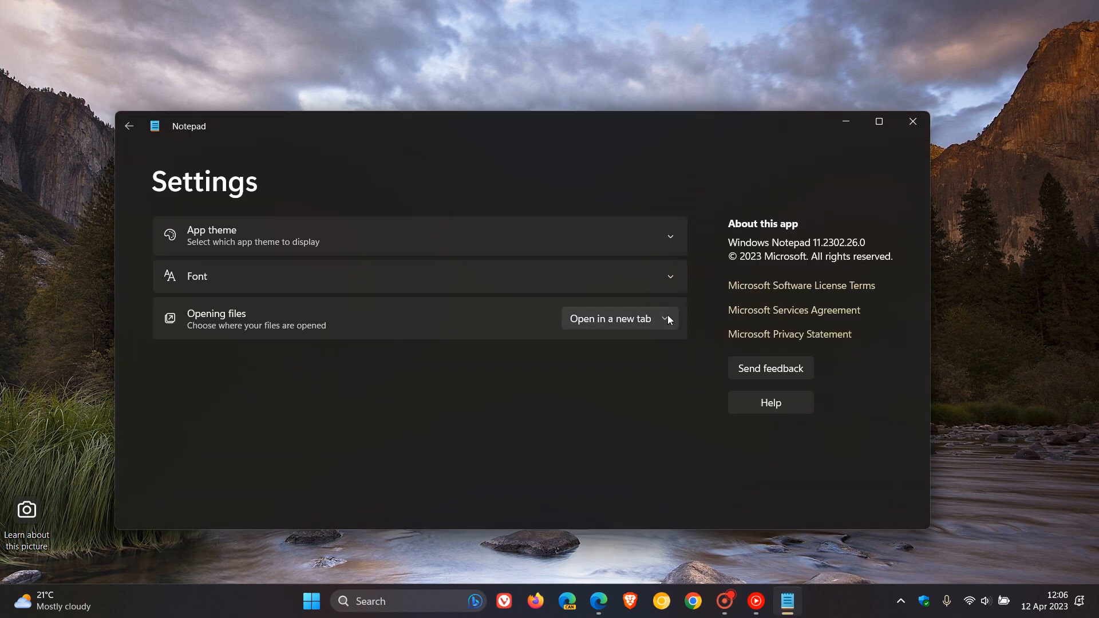
{"action": "left_click", "coordinate": [618, 318]}
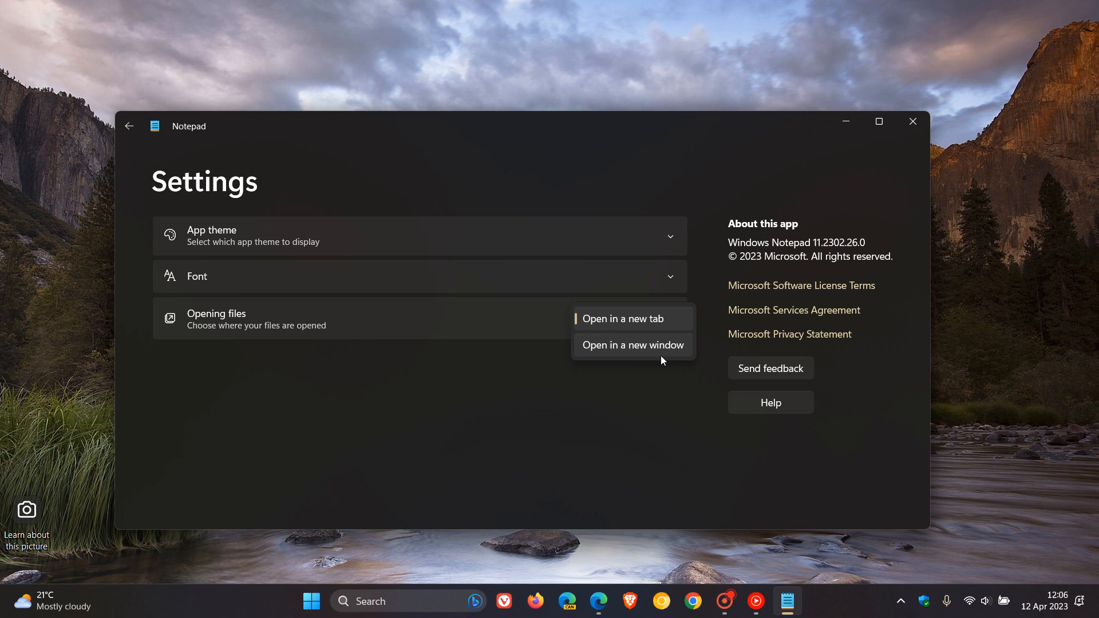
{"action": "mouse_move", "coordinate": [647, 319]}
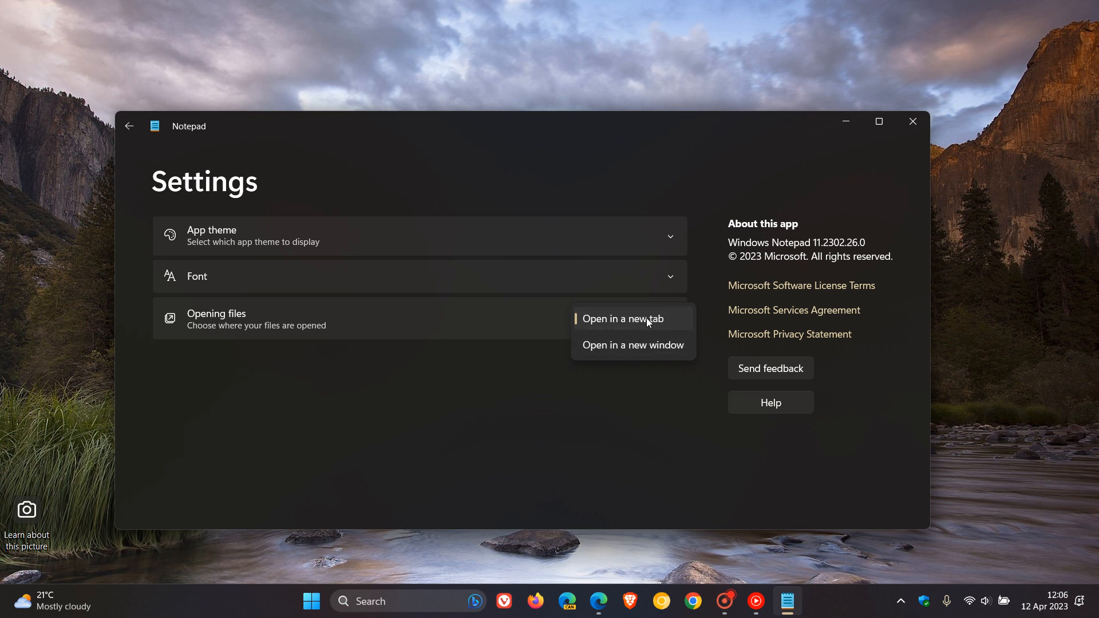
{"action": "left_click", "coordinate": [613, 319]}
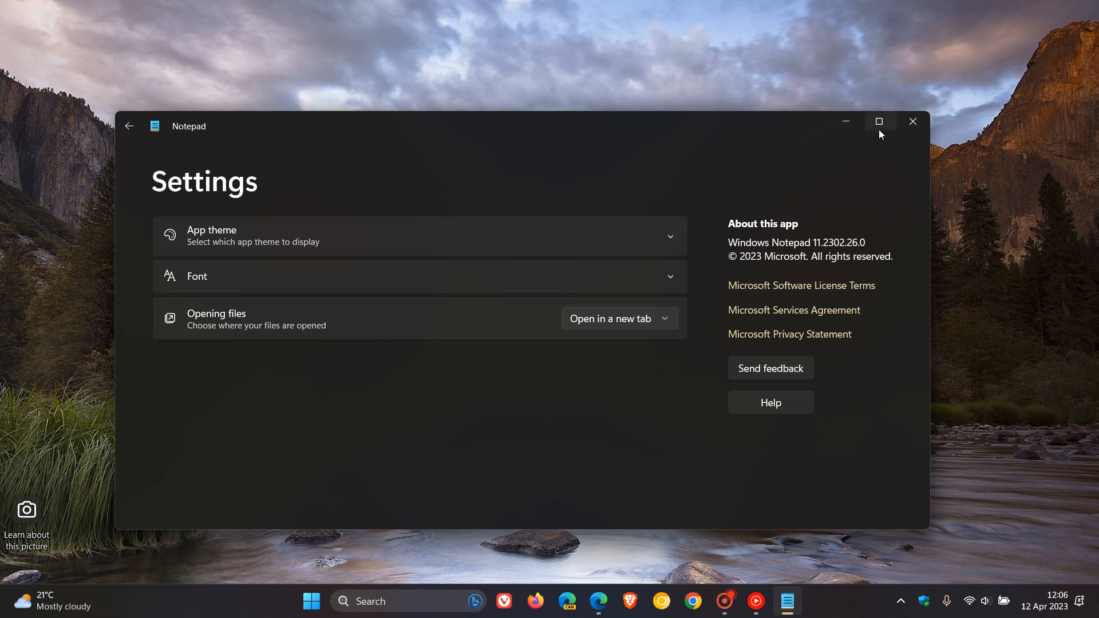
{"action": "left_click", "coordinate": [912, 122]}
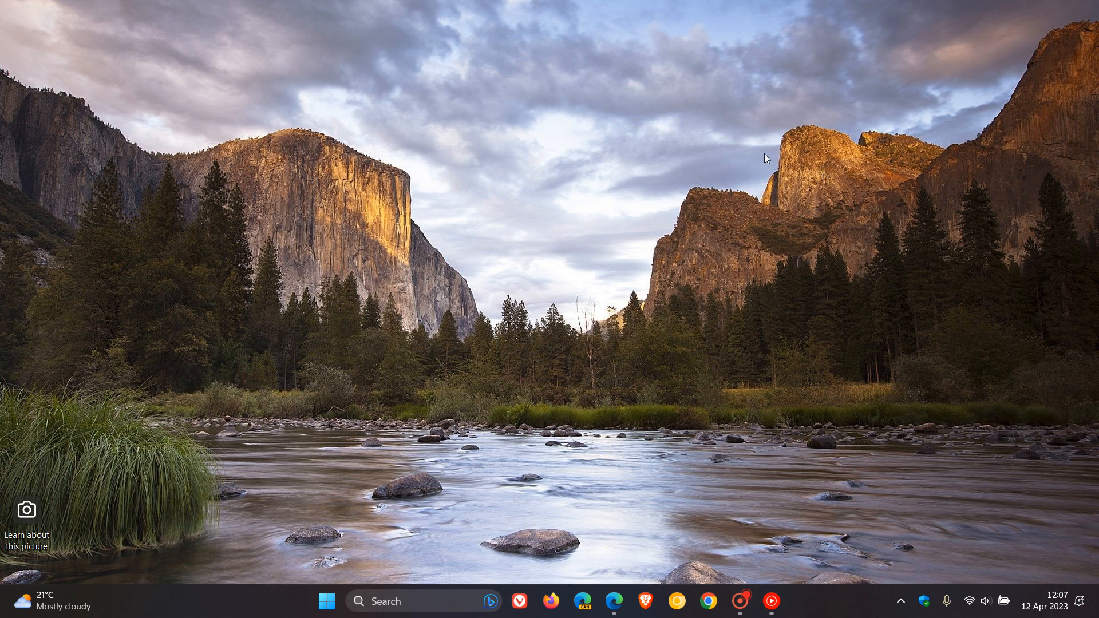
{"action": "mouse_move", "coordinate": [742, 222]}
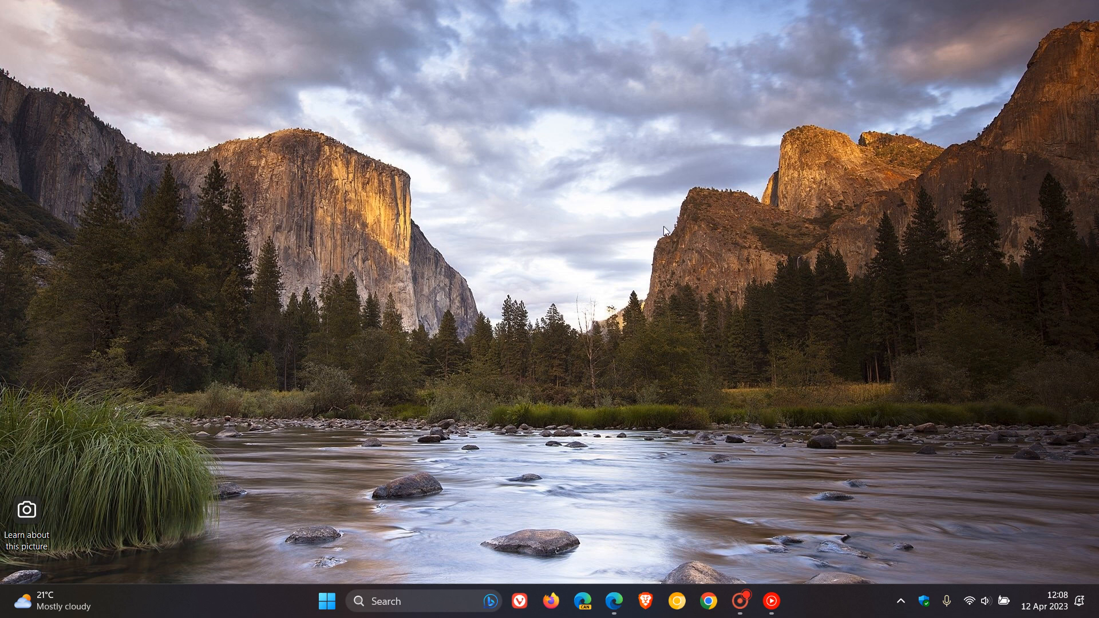
{"action": "left_click", "coordinate": [615, 602]}
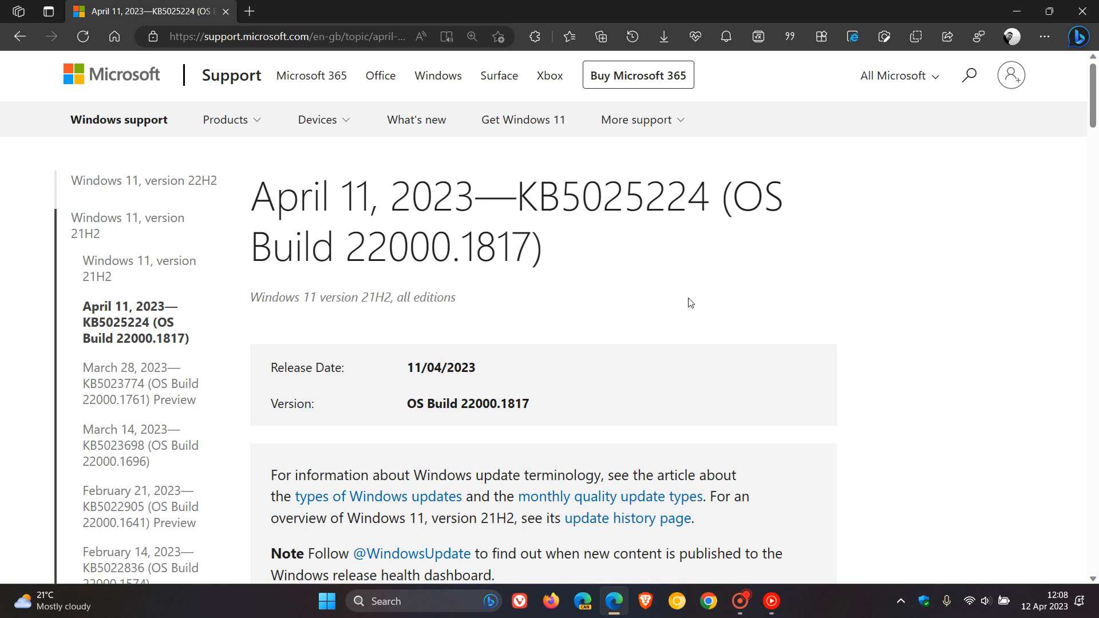
{"action": "mouse_move", "coordinate": [779, 260]}
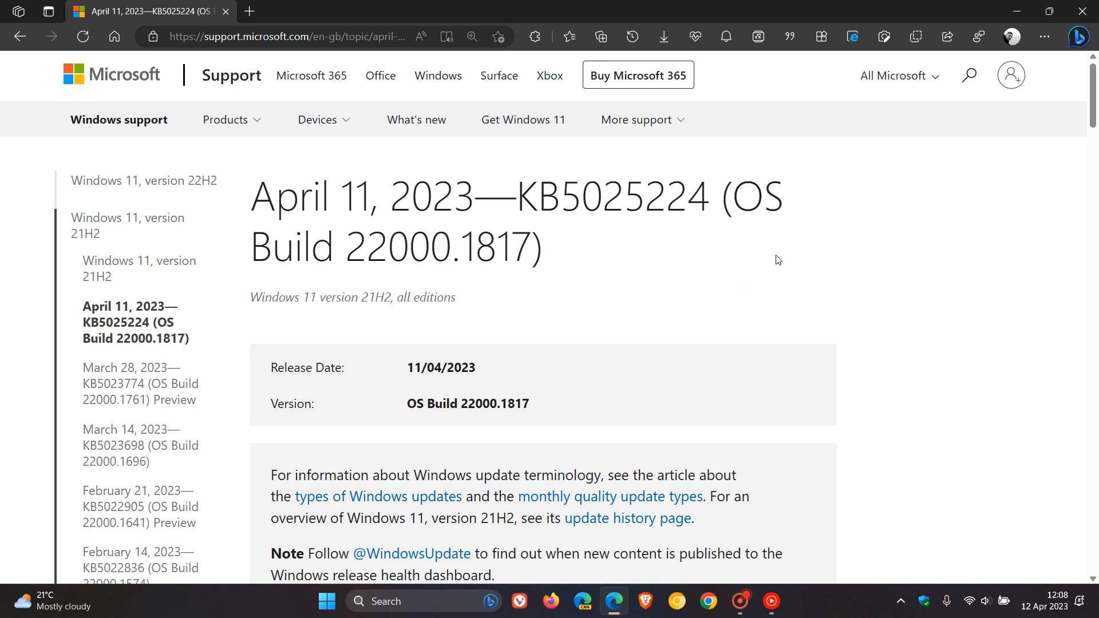
{"action": "mouse_move", "coordinate": [630, 275]}
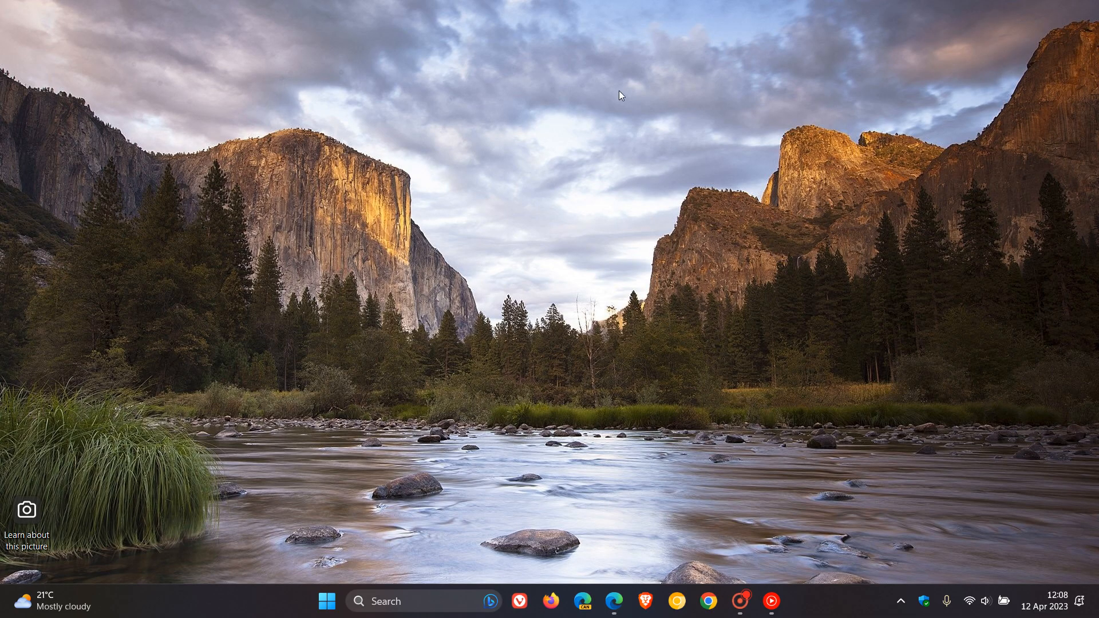
{"action": "mouse_move", "coordinate": [706, 266]}
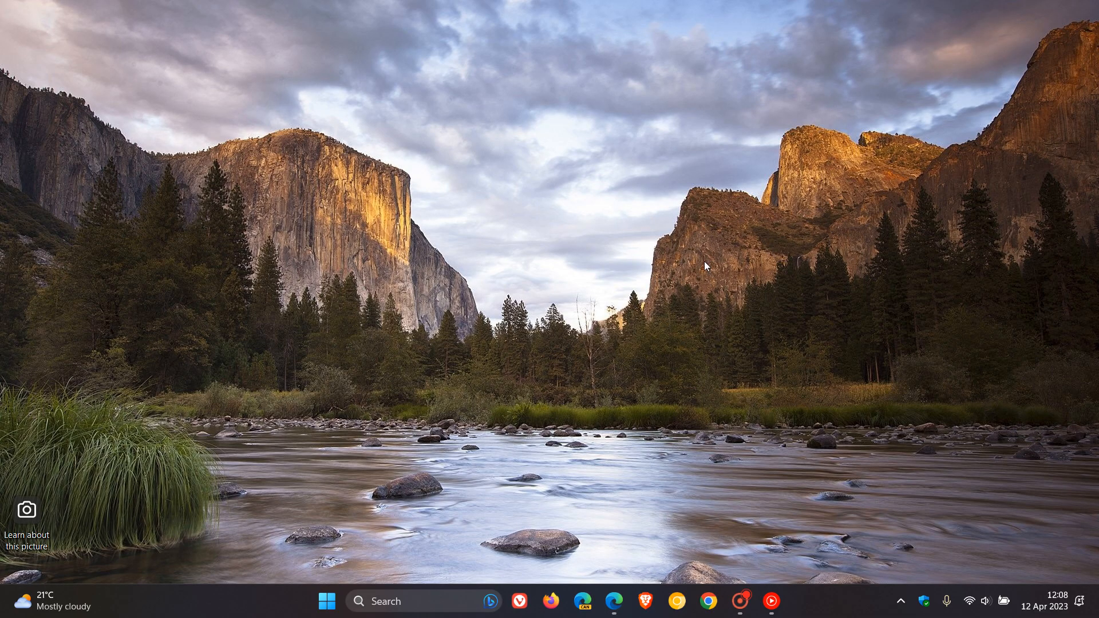